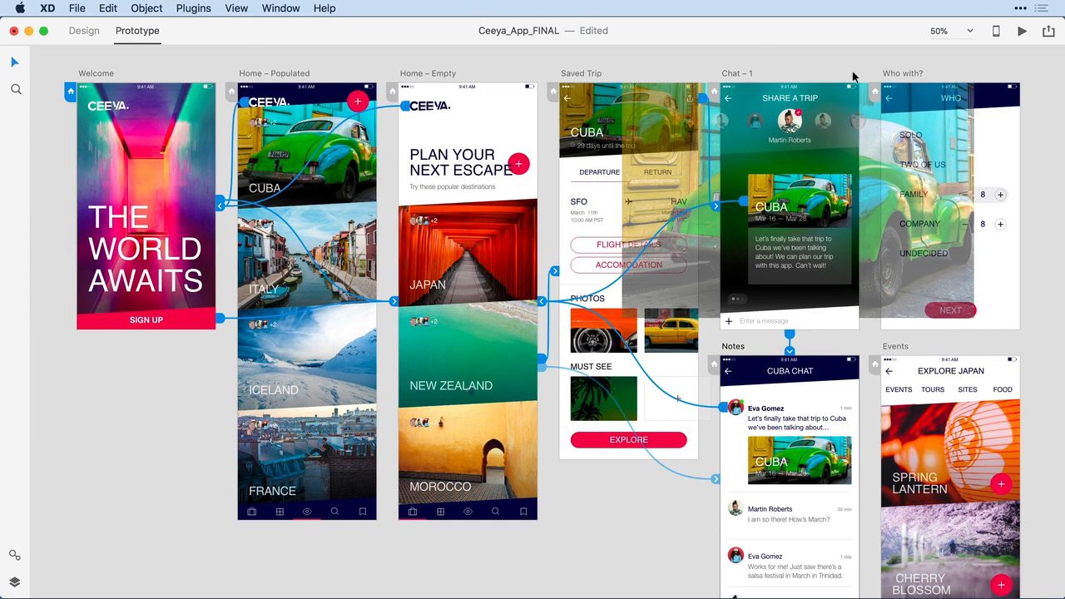
mouse_move(997, 70)
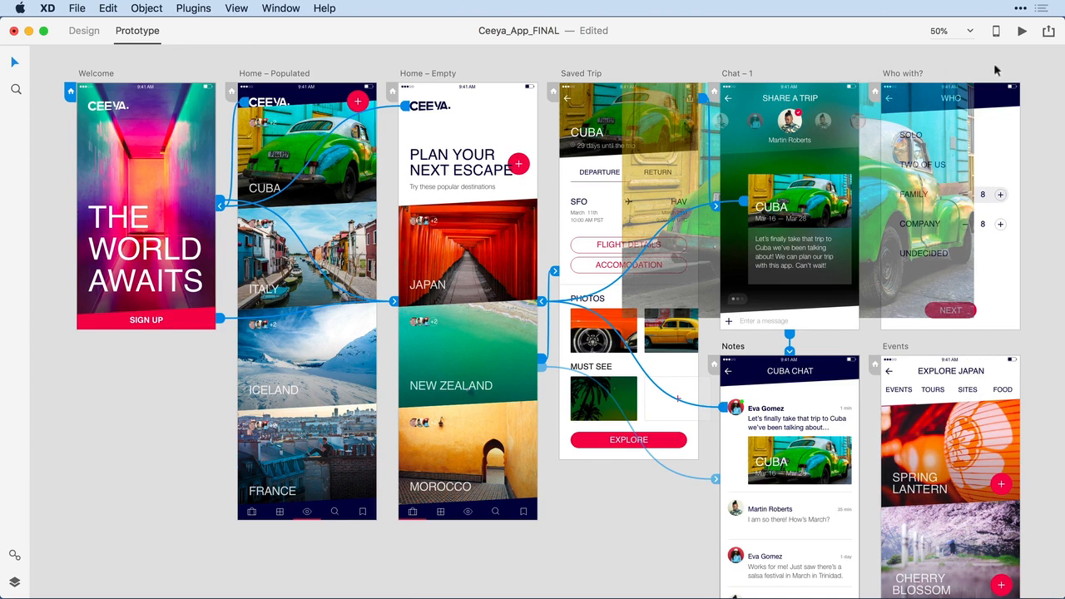
mouse_move(1053, 51)
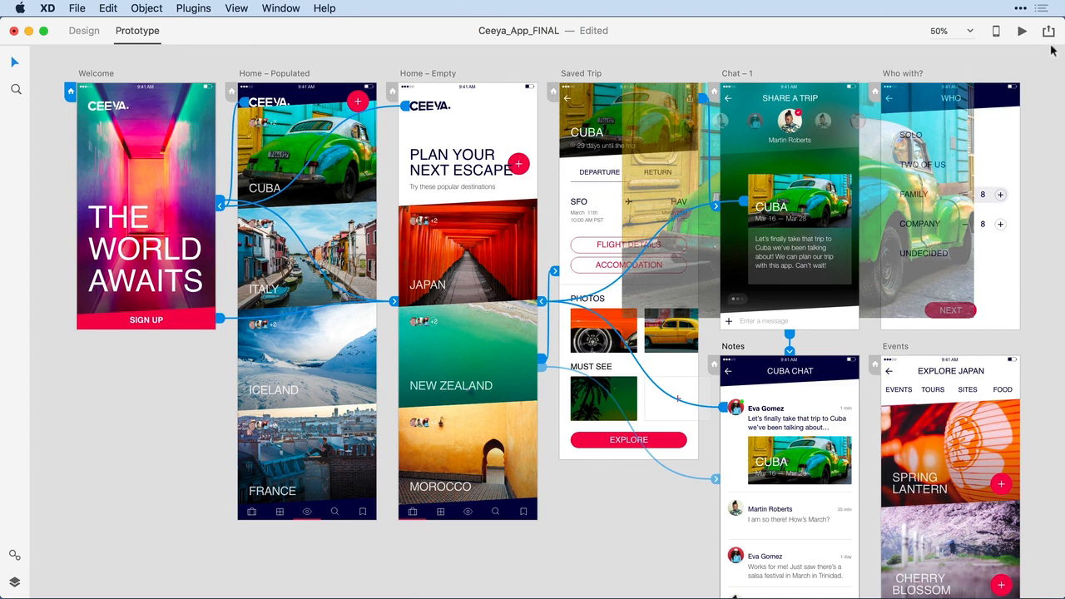
left_click(1049, 30)
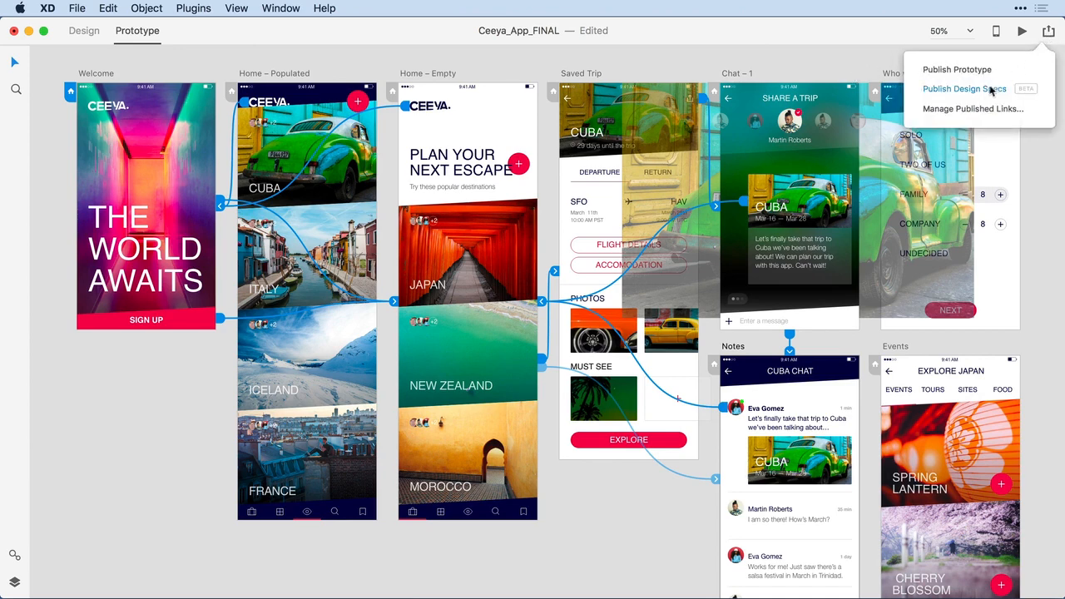
left_click(964, 89)
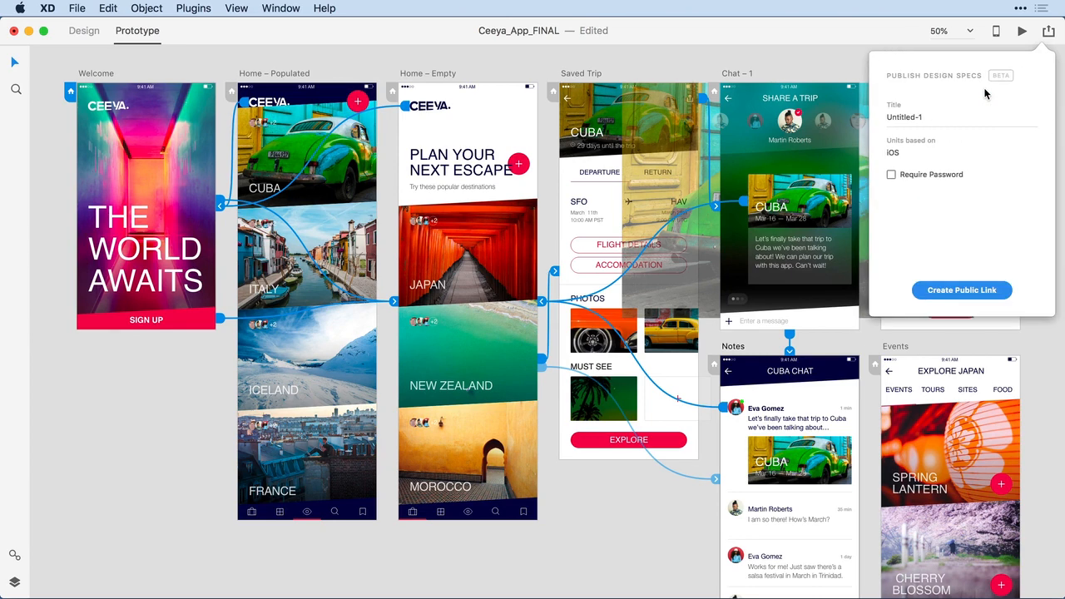
mouse_move(953, 117)
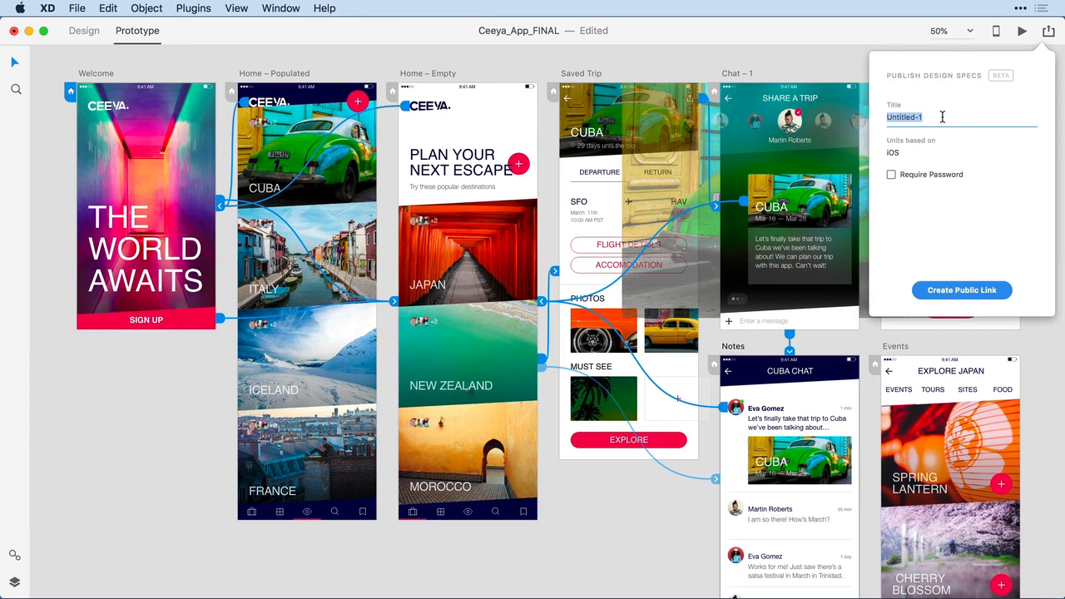
type("CeeYa")
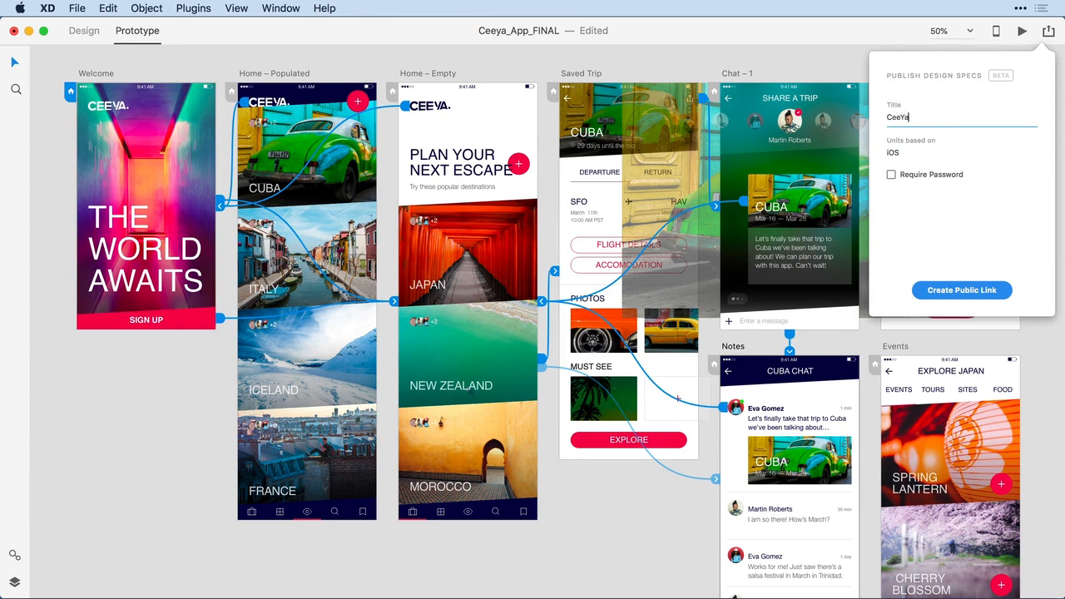
type("_Mock_")
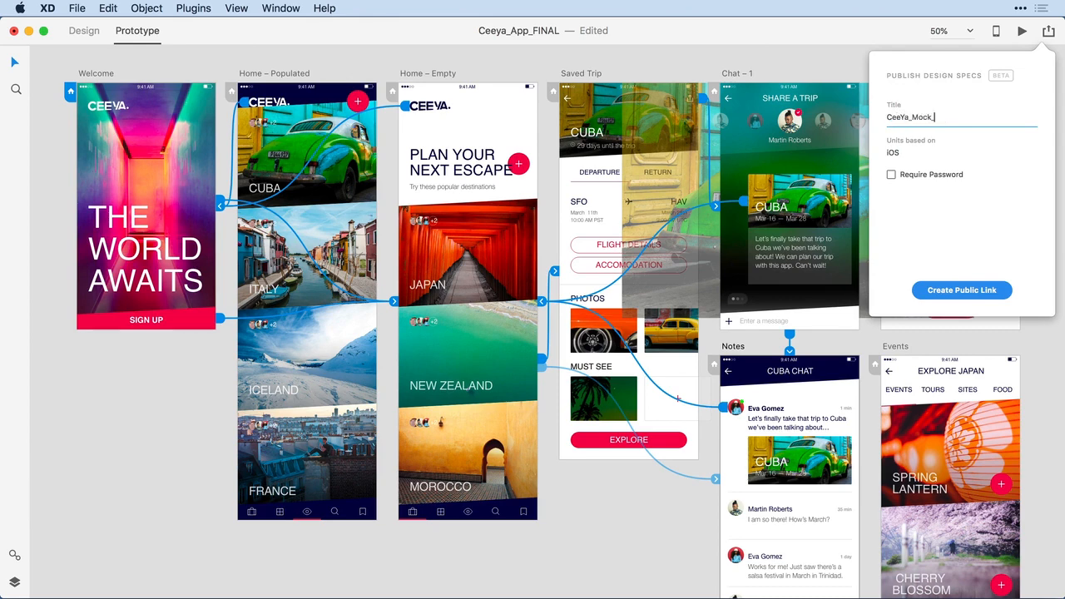
type("01")
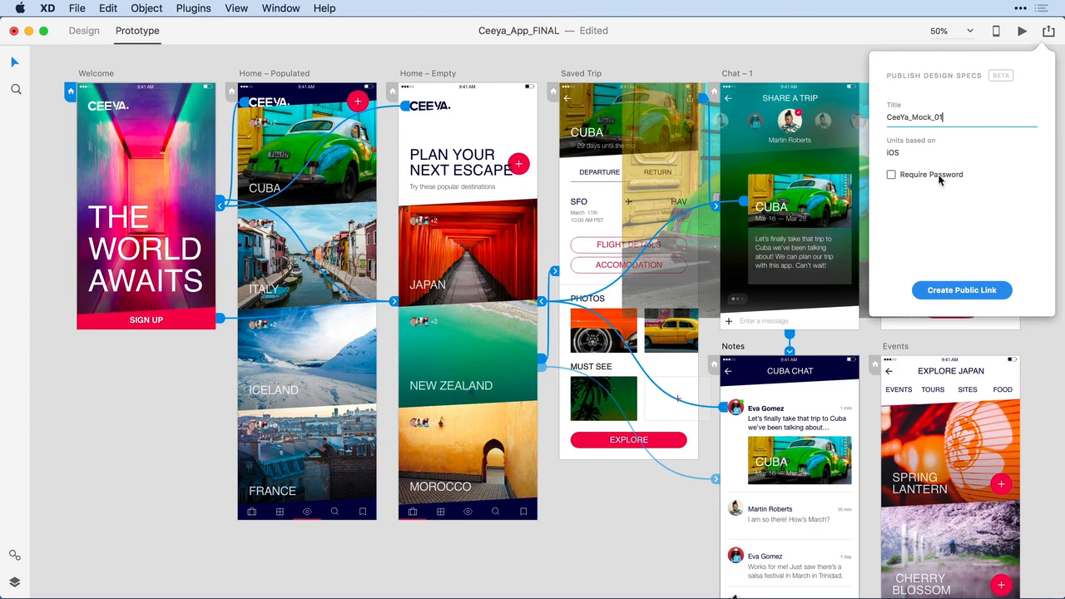
left_click(891, 175)
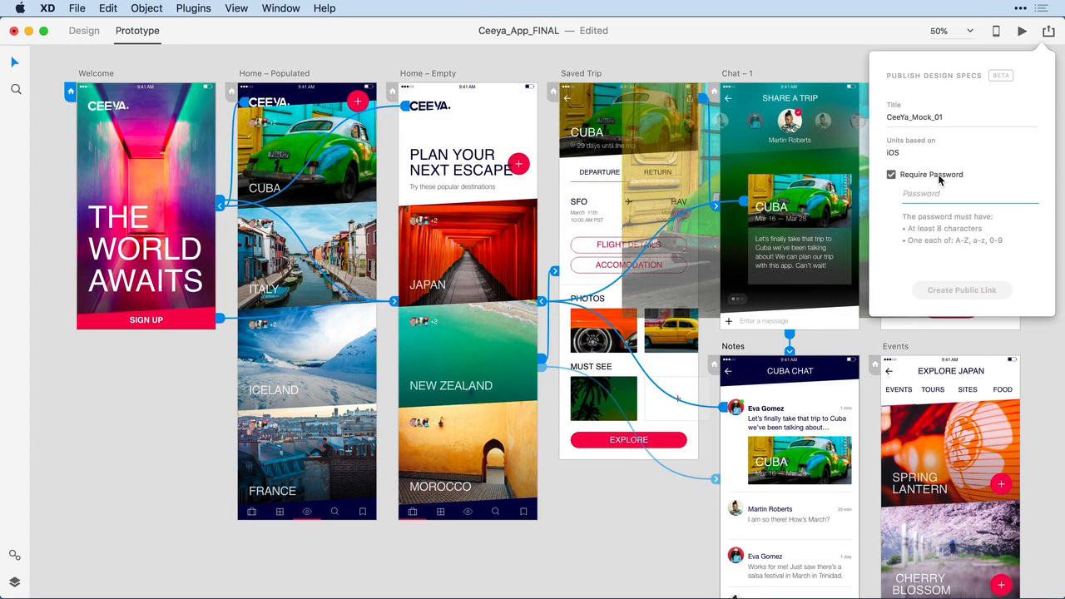
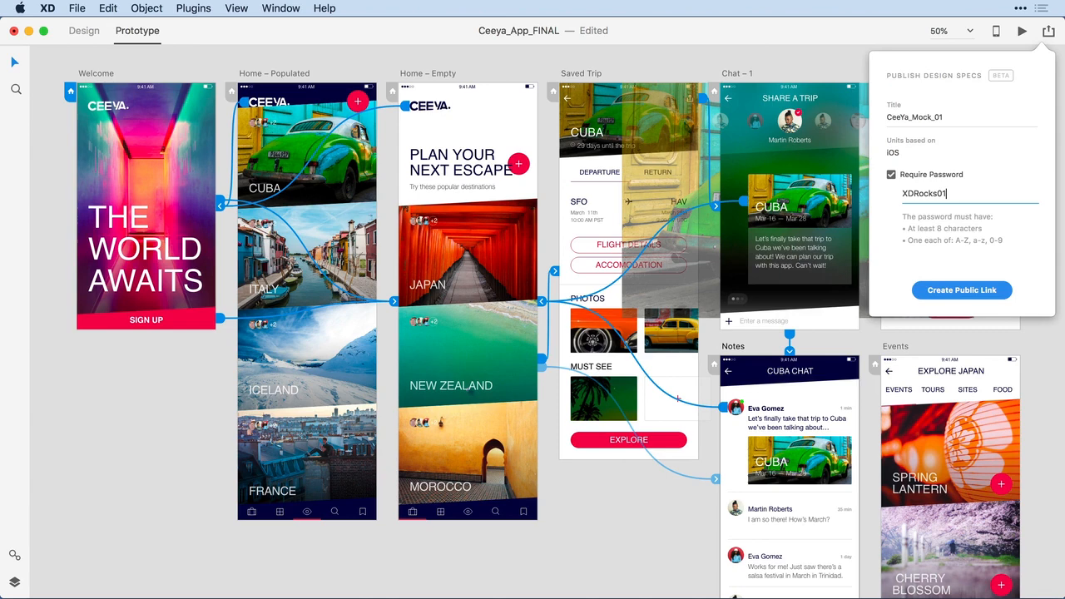
mouse_move(984, 218)
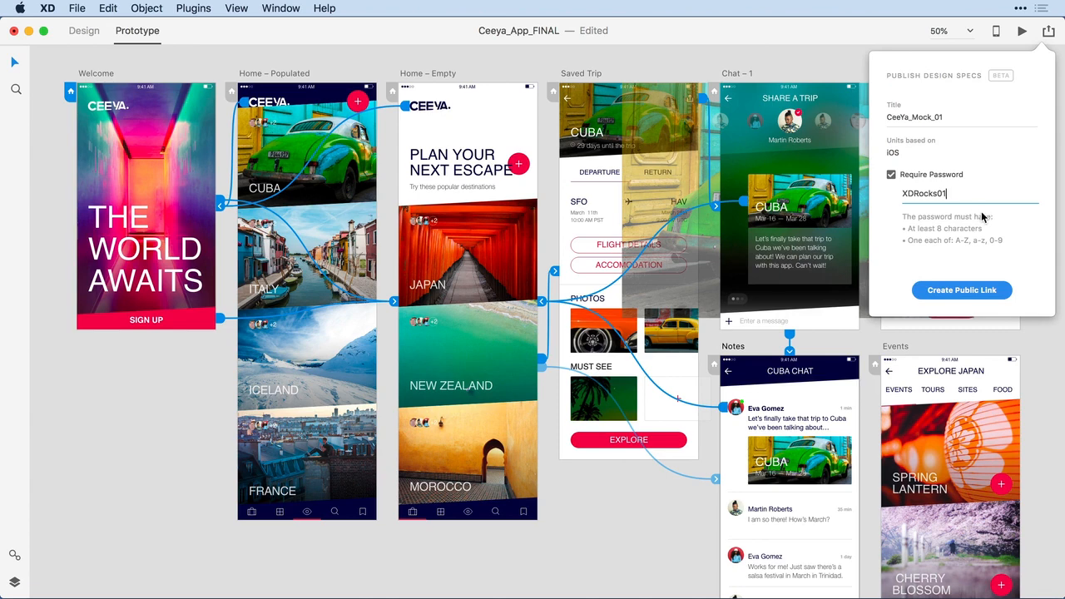
mouse_move(952, 298)
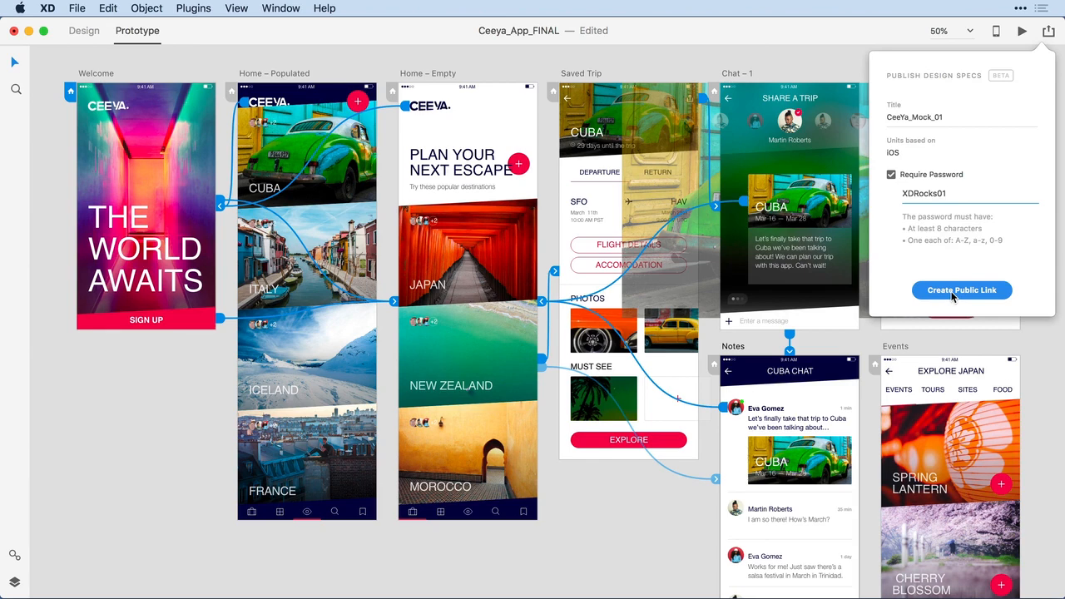
Create the public specs link and open it in the browser.
left_click(962, 290)
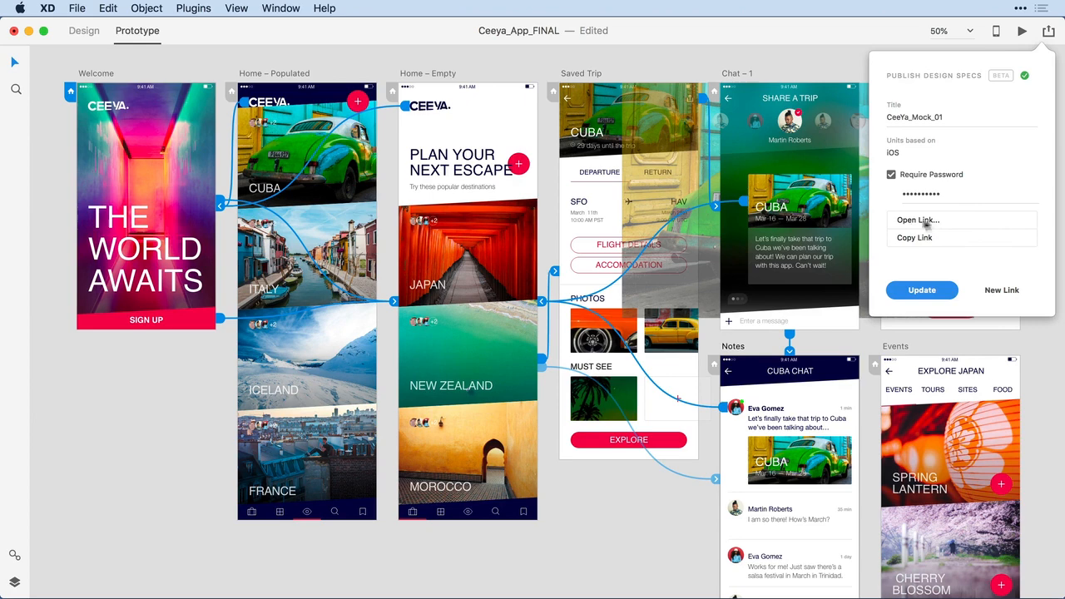
left_click(917, 220)
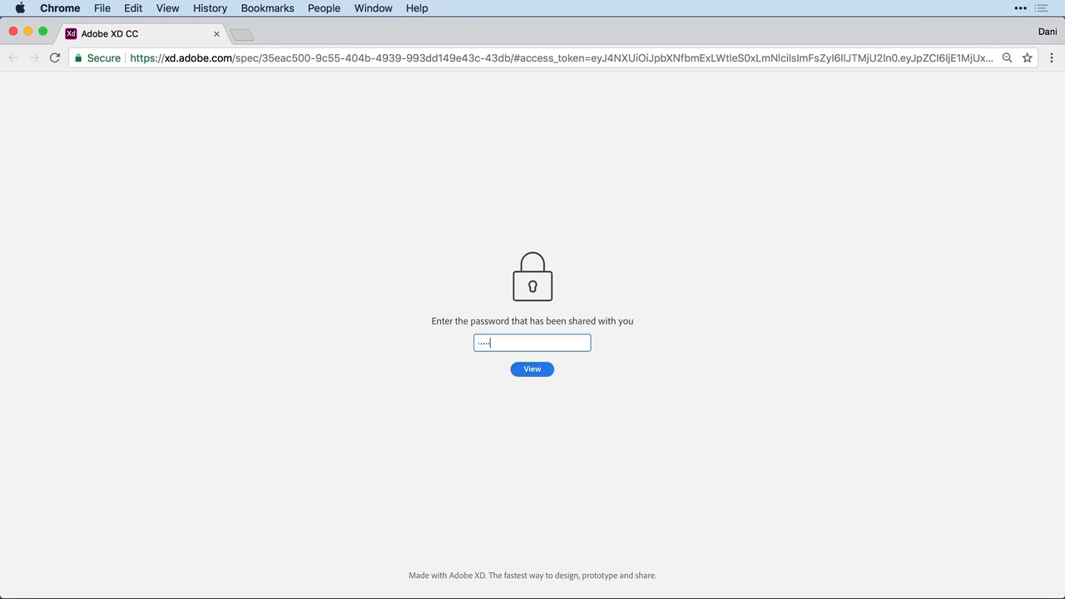
Enter the password on the lock page and view the CeeYa_Mock_01 specs.
type("••")
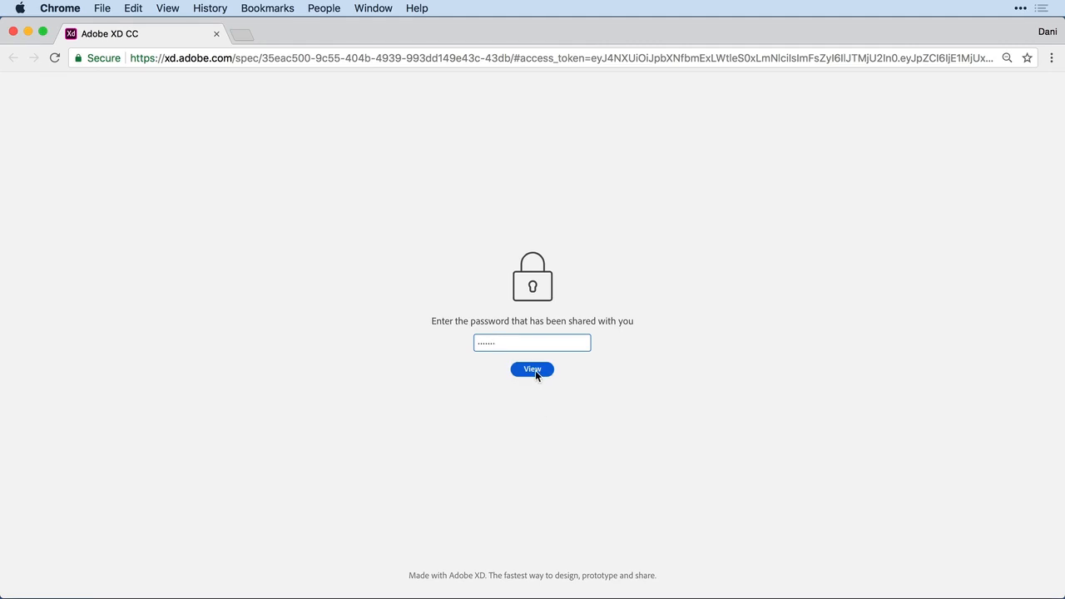
left_click(532, 370)
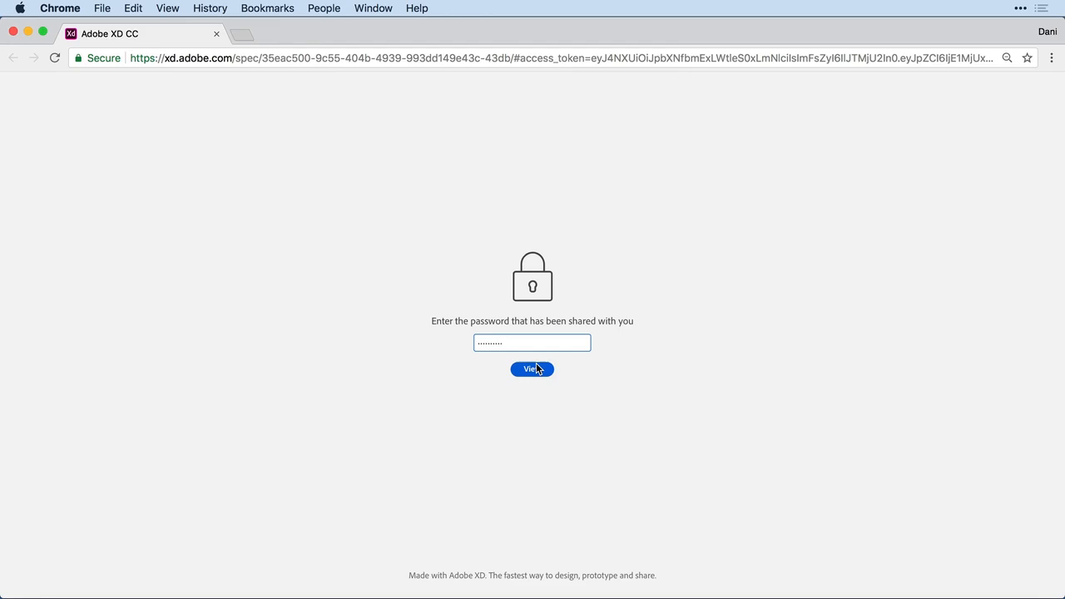
left_click(532, 369)
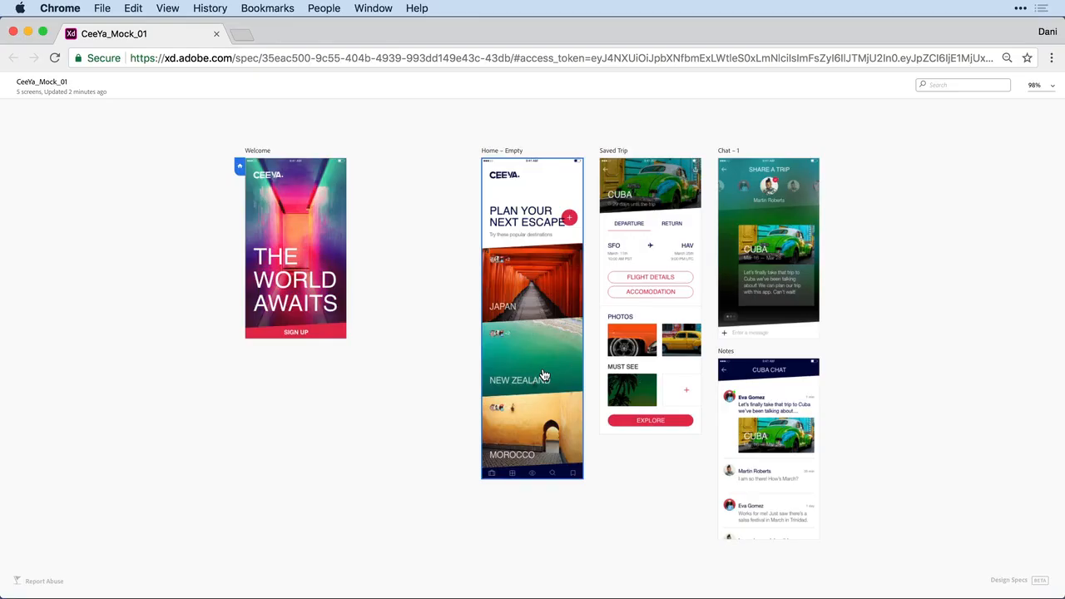
left_click(531, 316)
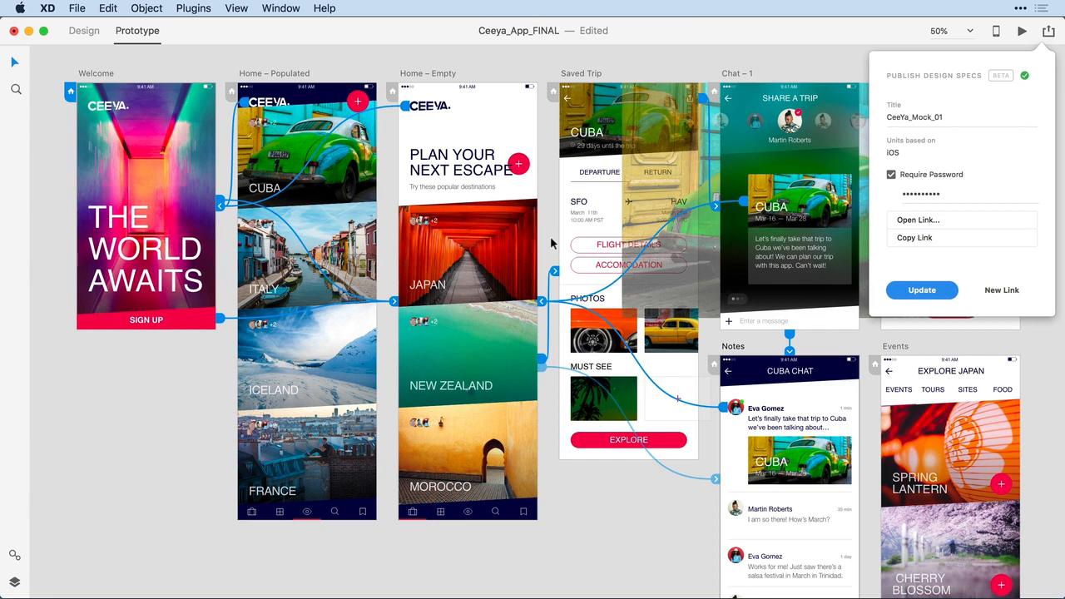
mouse_move(881, 228)
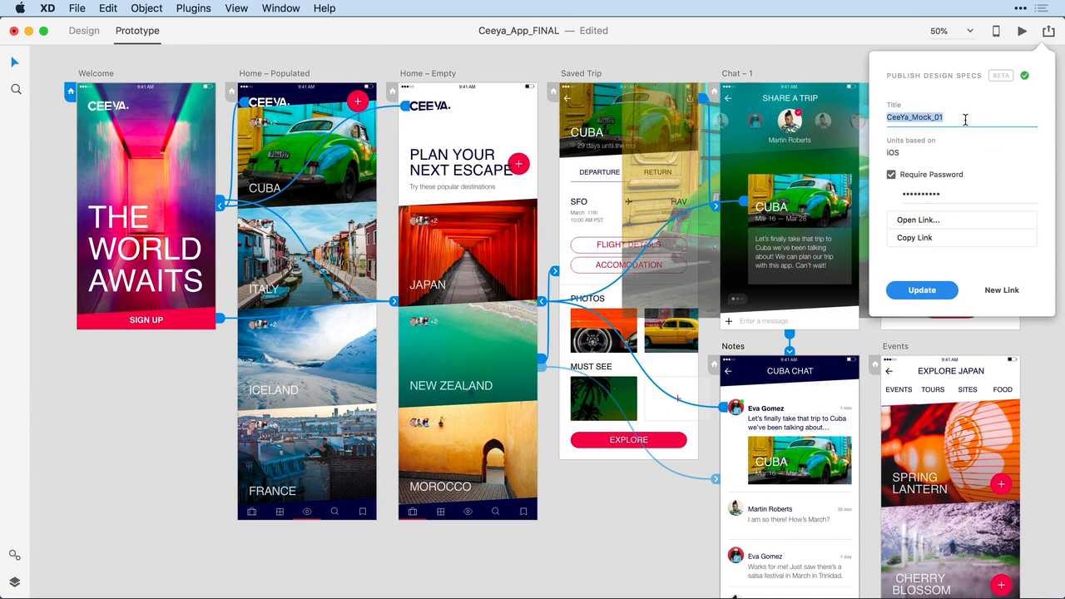
Change the specs title to CeeYa_Mock_02 and select the existing password.
type("CeeYa_Mock_02")
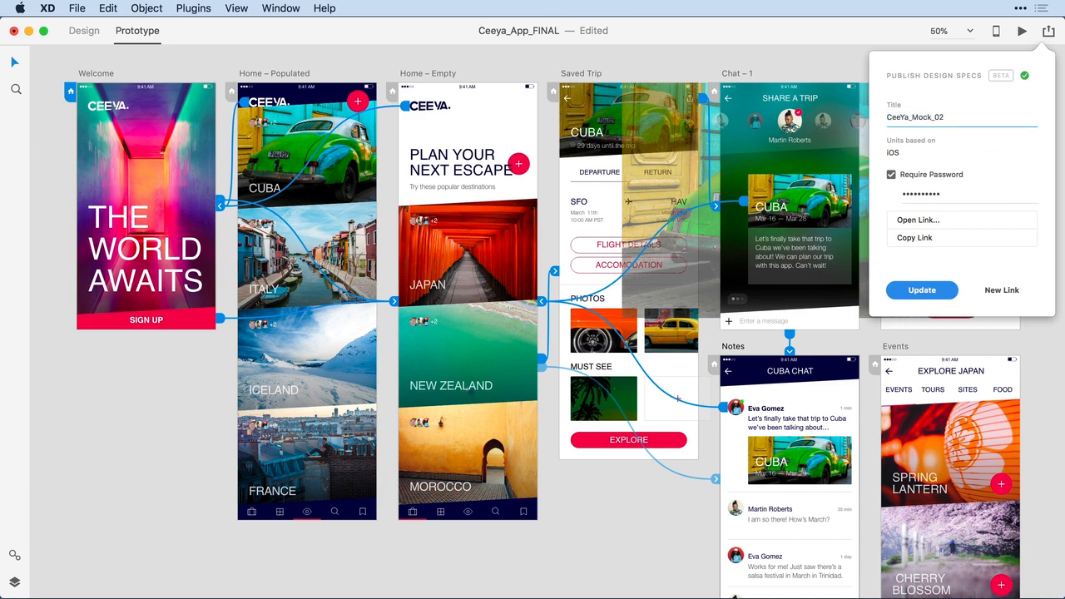
left_click(961, 117)
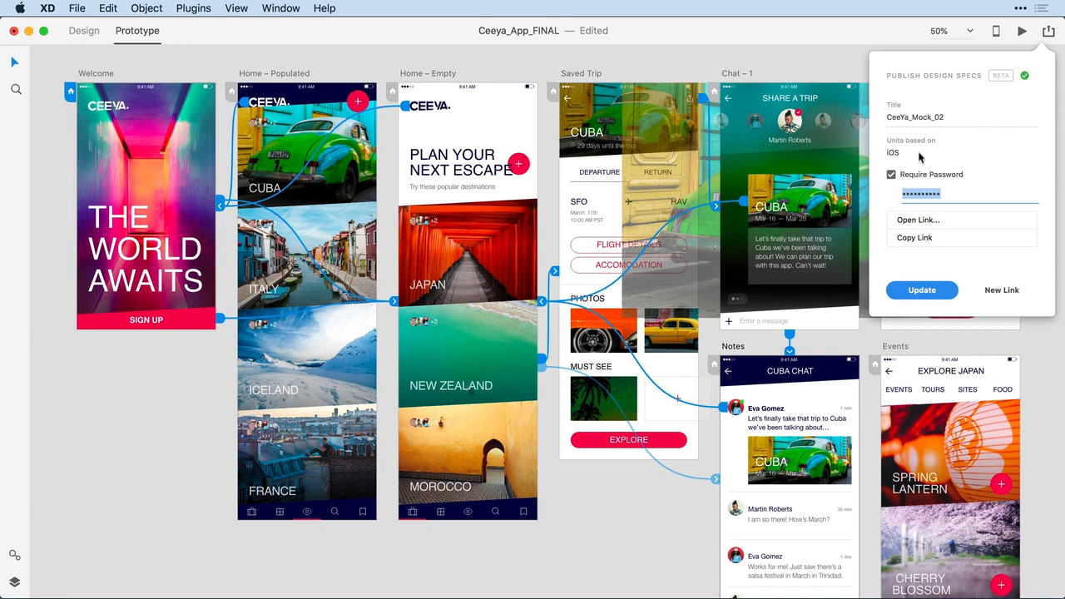
mouse_move(918, 138)
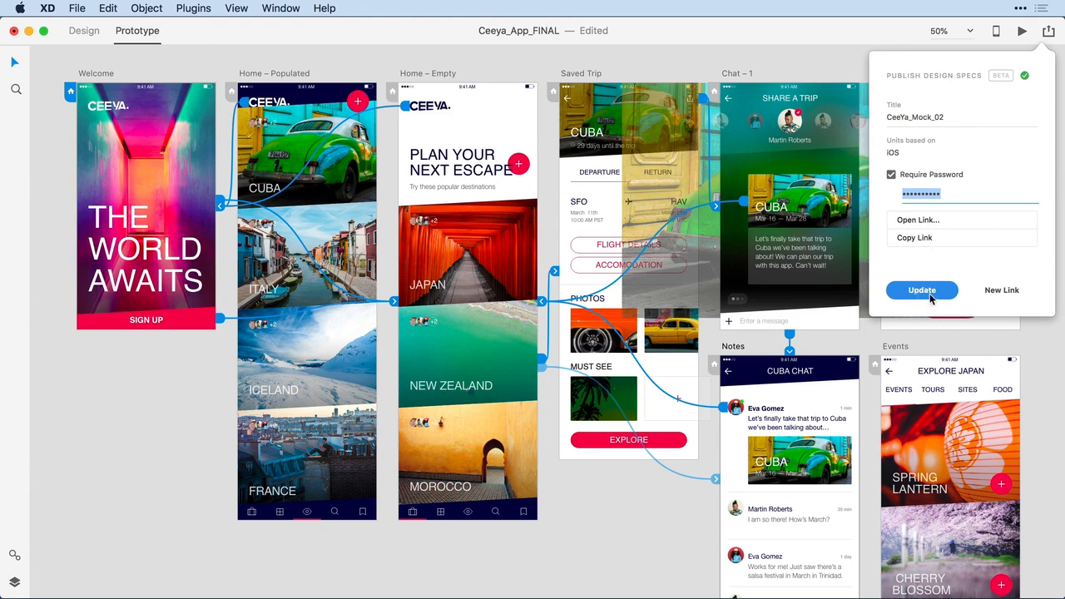
mouse_move(982, 236)
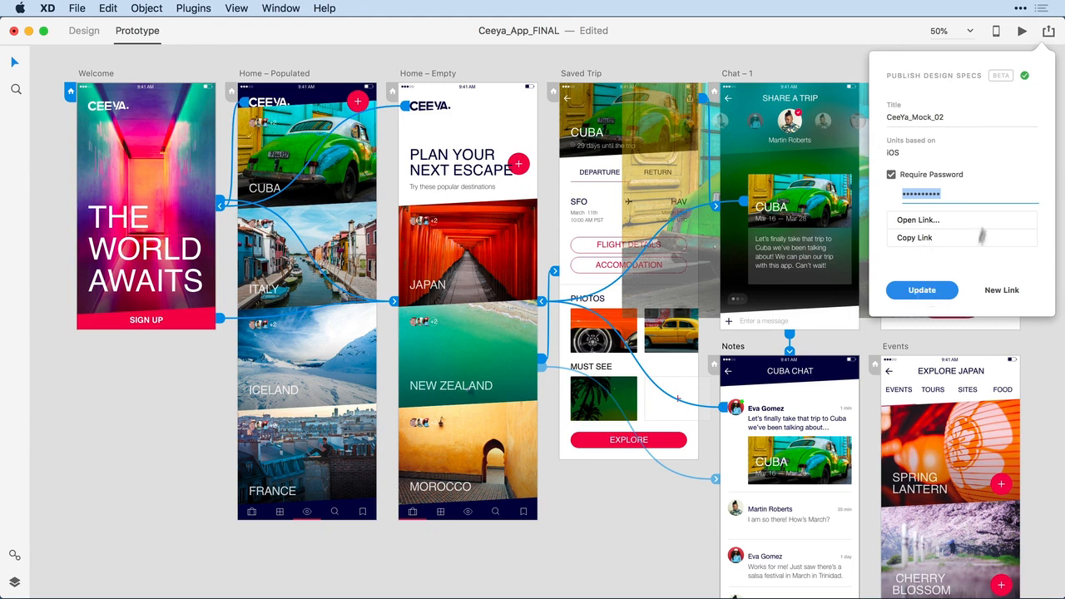
mouse_move(945, 193)
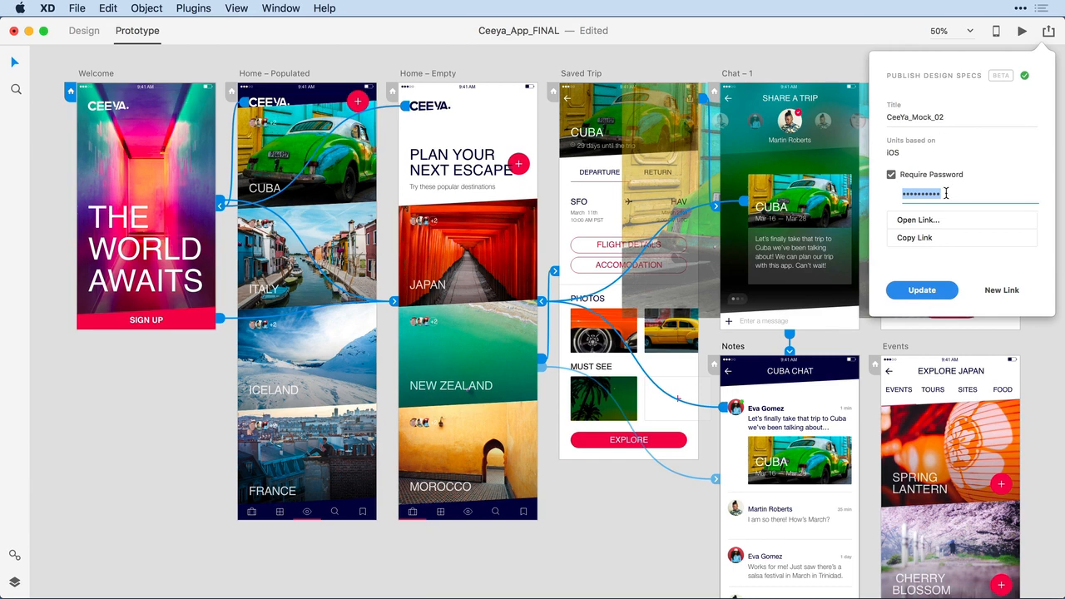
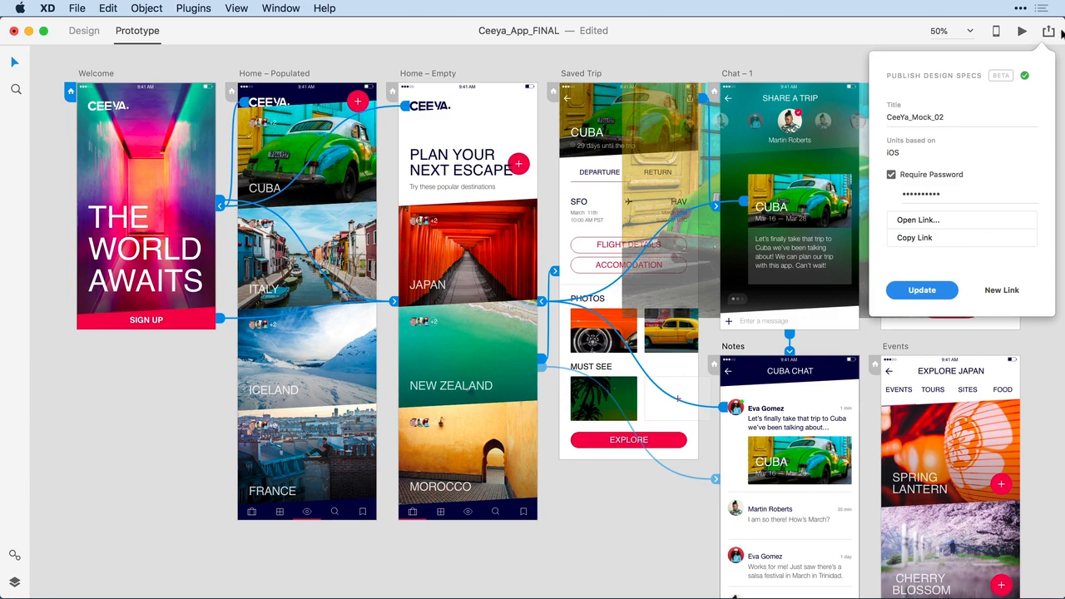
left_click(1049, 31)
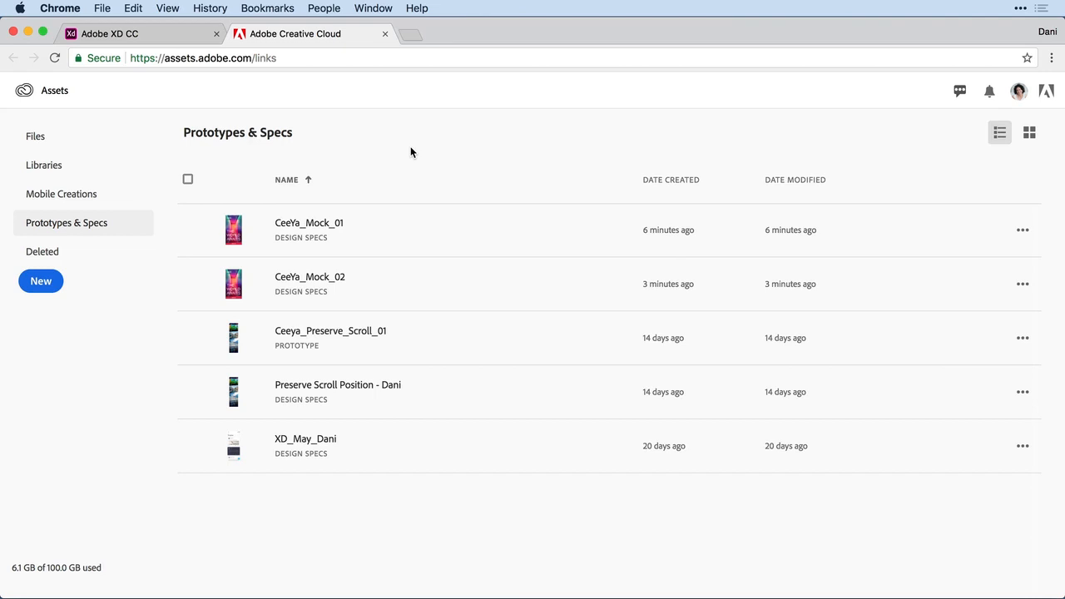
mouse_move(132, 132)
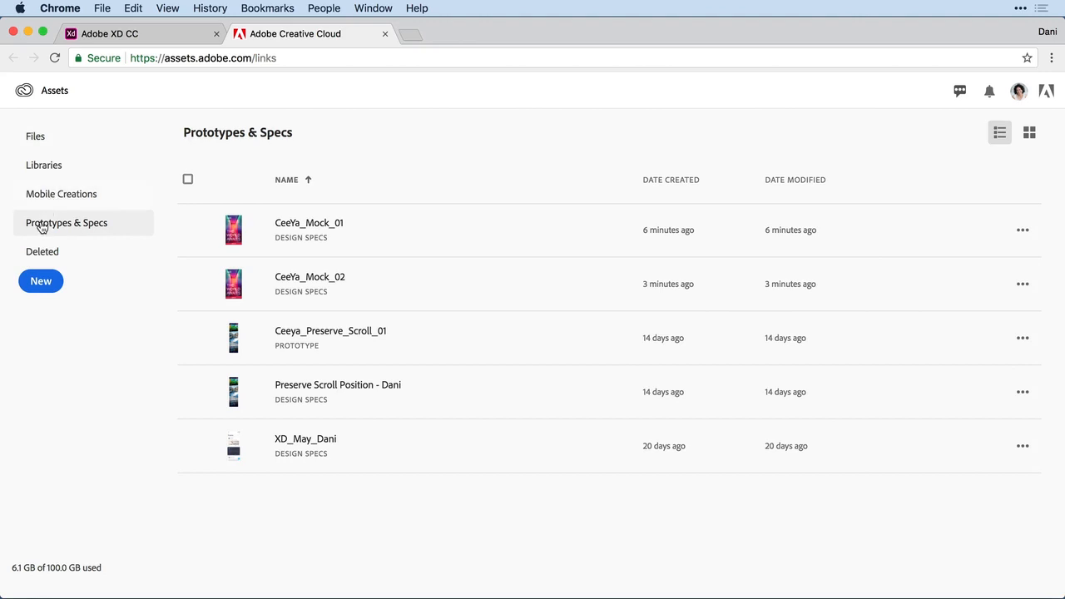
mouse_move(396, 208)
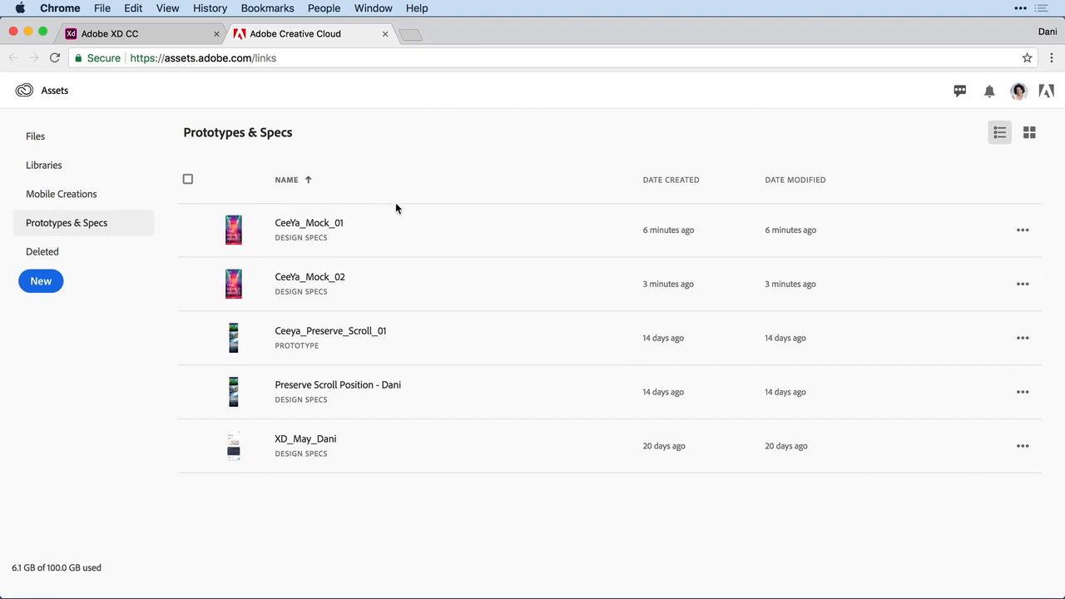
mouse_move(431, 138)
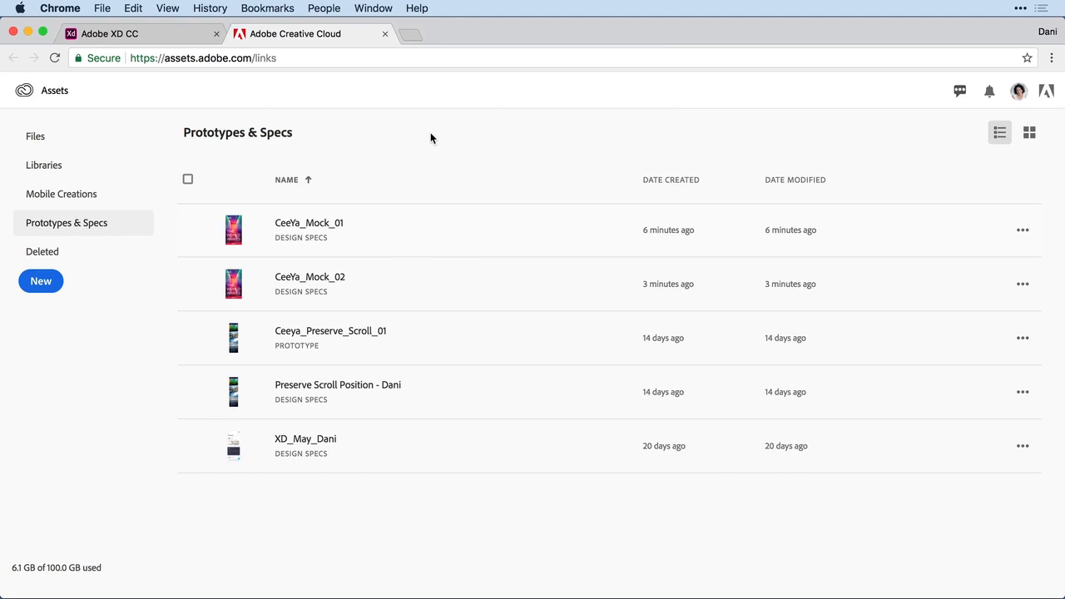
mouse_move(349, 281)
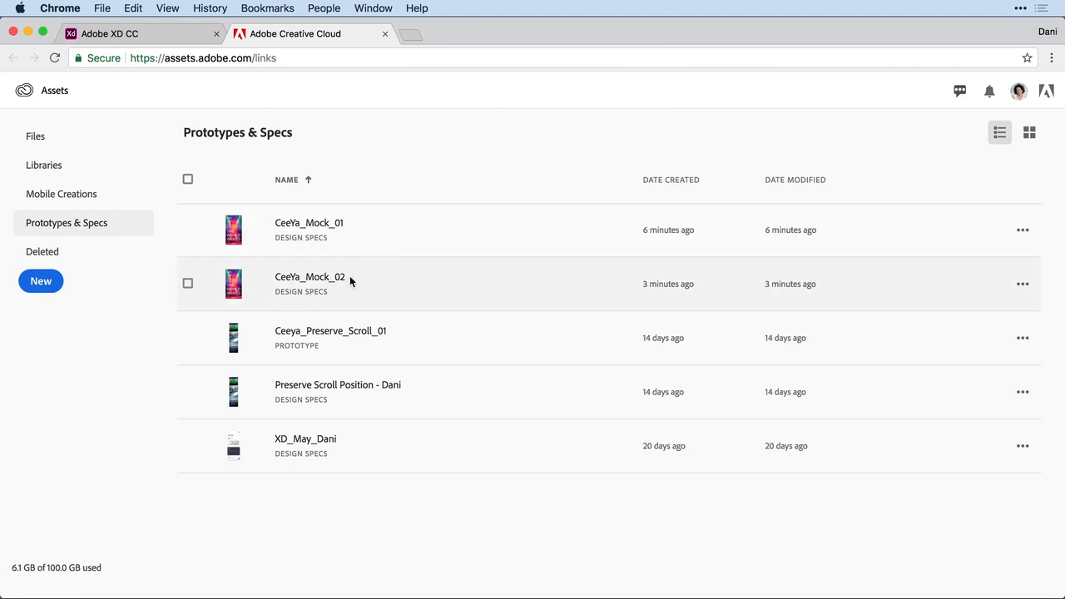
mouse_move(358, 286)
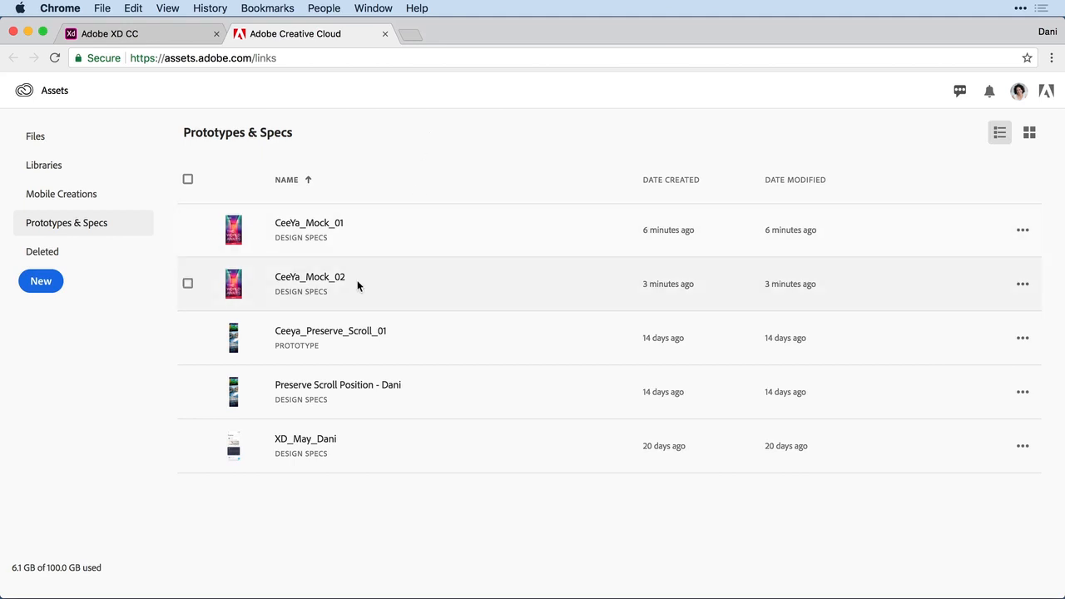
mouse_move(1022, 234)
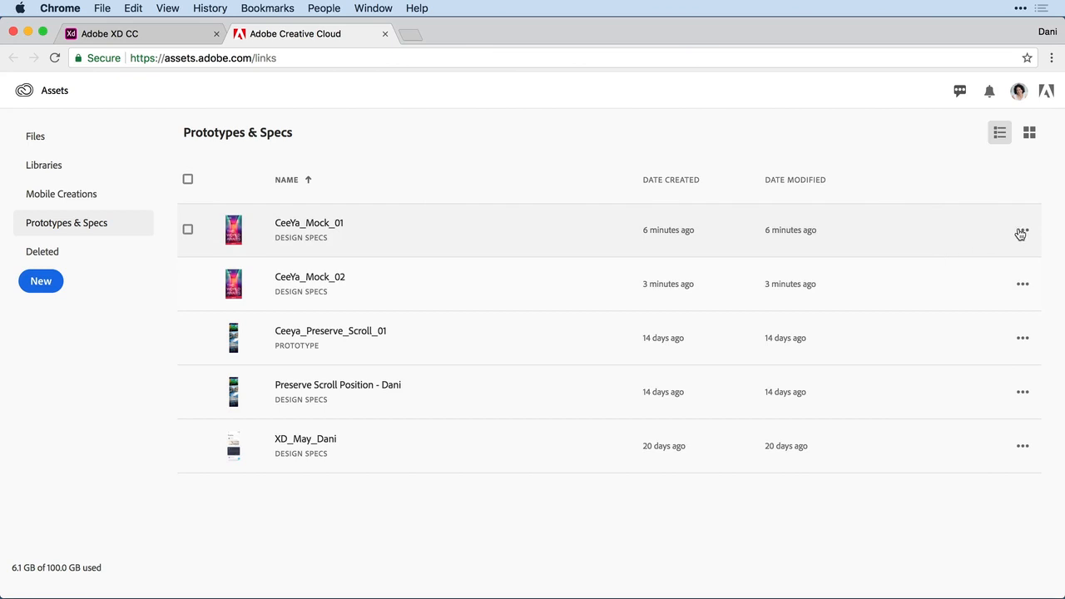
Choose Delete Shared Link from the CeeYa_Mock_01 options menu.
left_click(1022, 231)
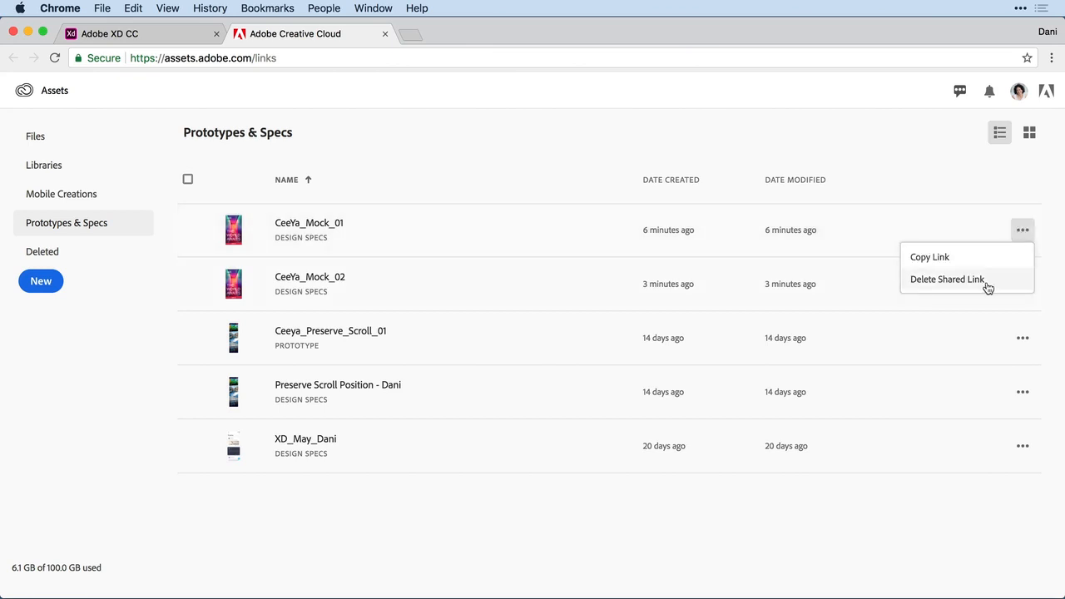
left_click(947, 279)
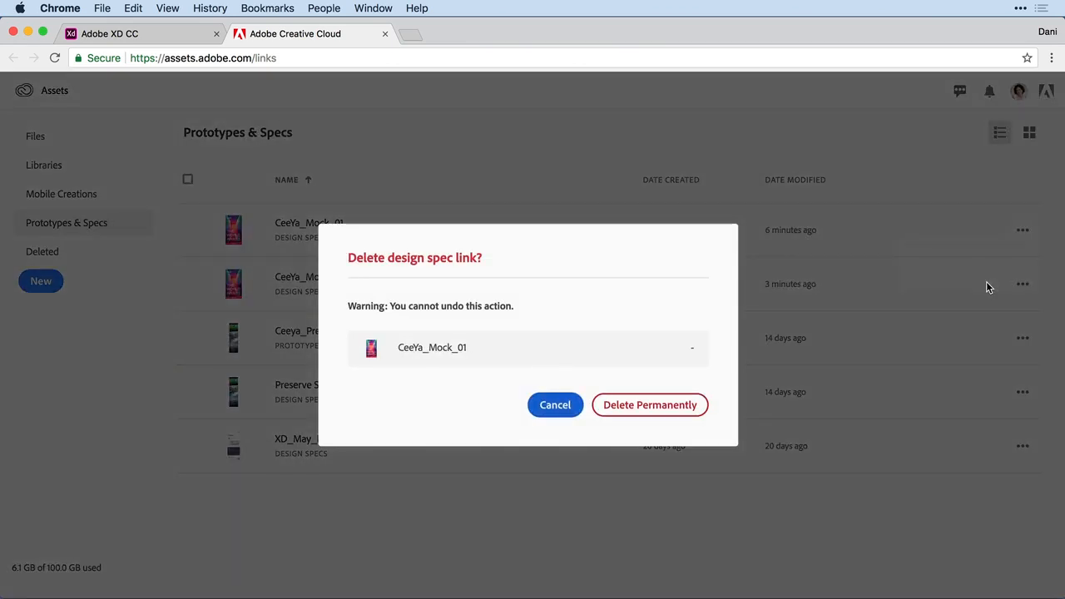